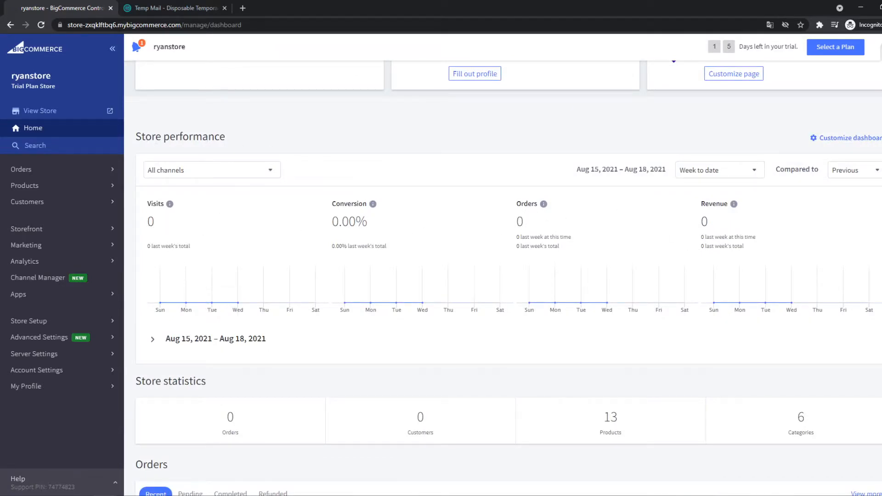
# Scroll up the Add Product form to reach the Red T-Shirt details.
pyautogui.scroll(3)
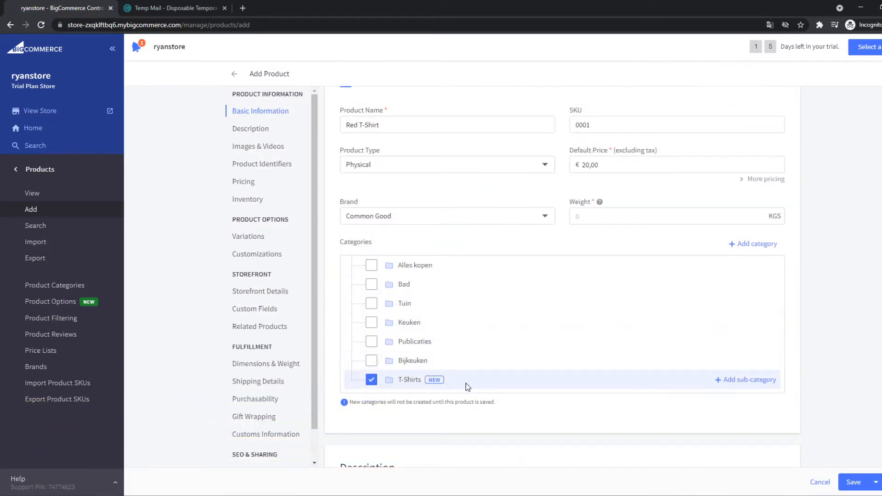
pyautogui.scroll(-3)
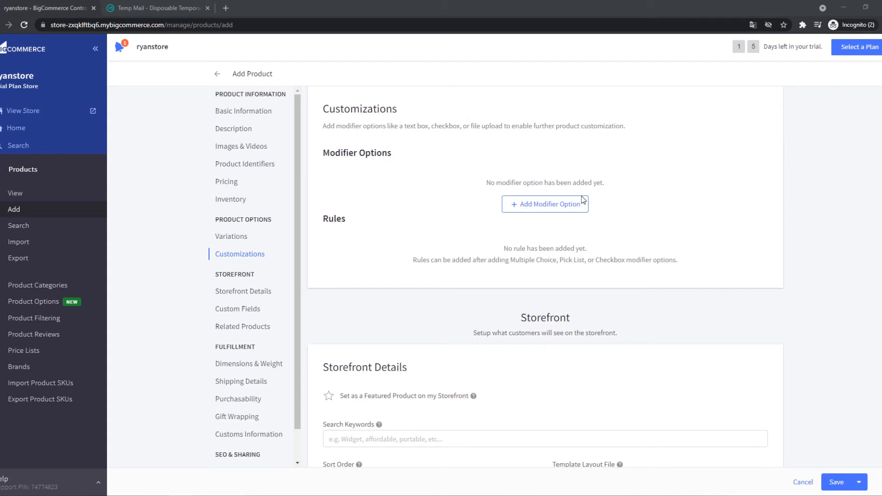
# Review the Customizations section of the Red T-Shirt product form.
pyautogui.click(242, 291)
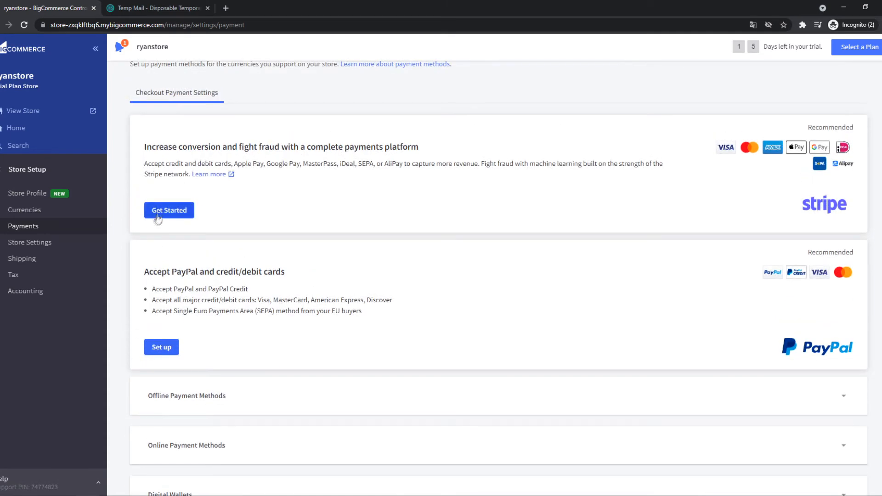
# Start setting up Stripe as a payment method for the store.
pyautogui.click(13, 275)
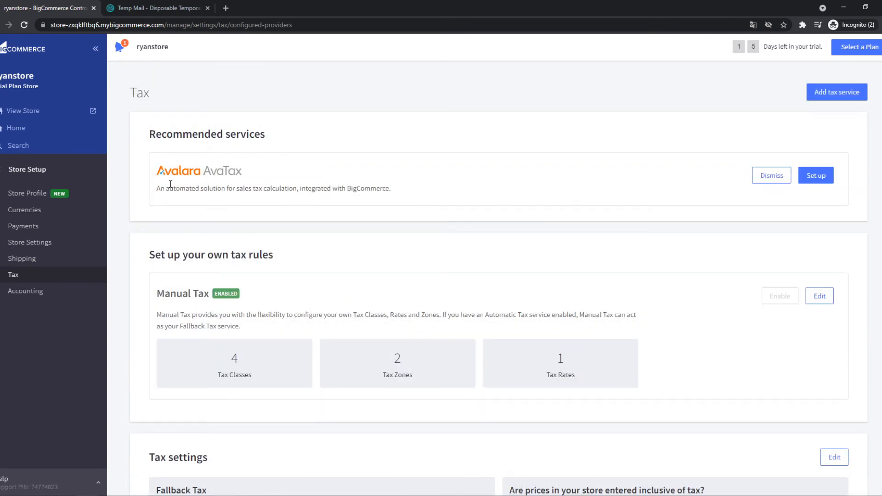